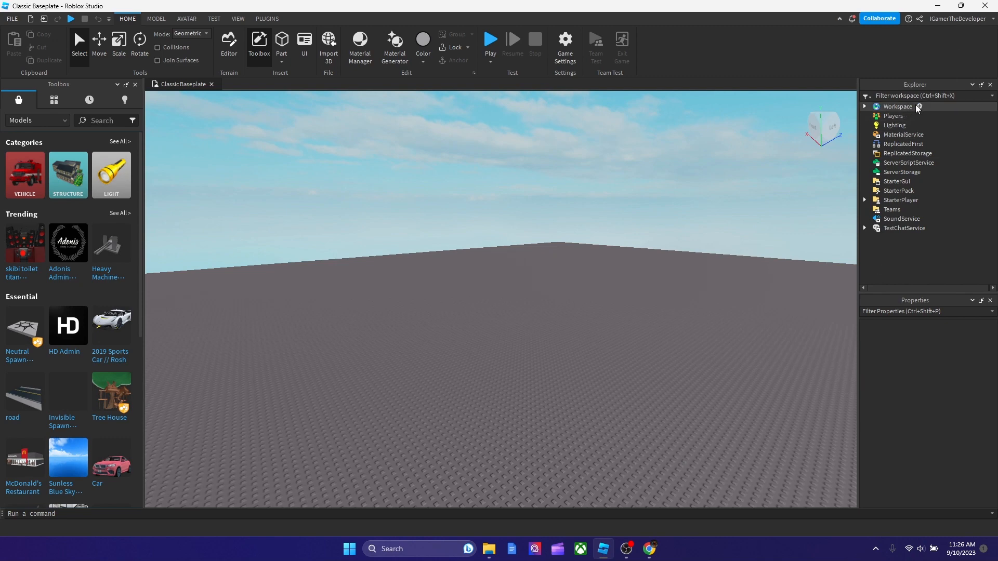
- Insert a new Script under Workspace and have it open in the editor
click(919, 106)
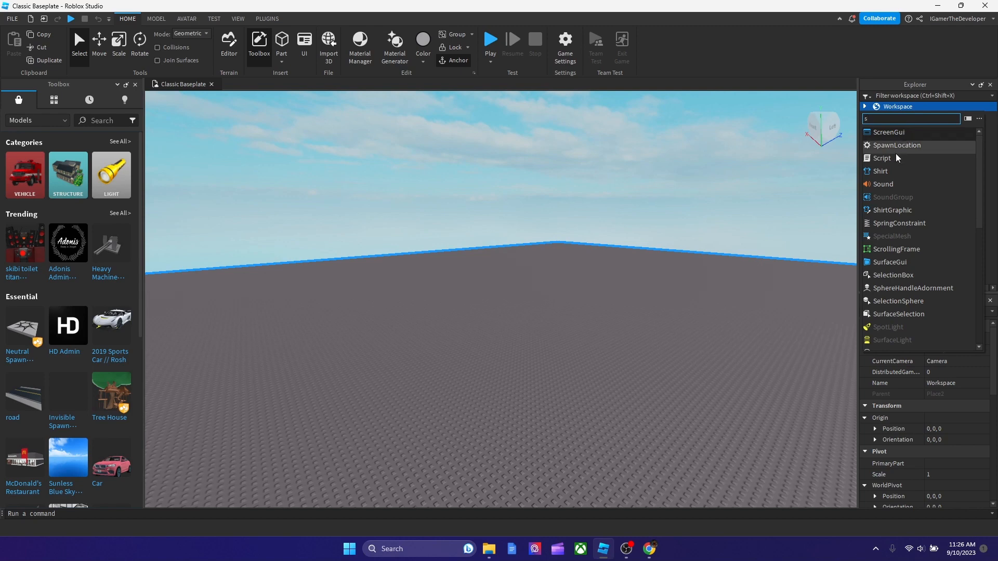
double_click(882, 134)
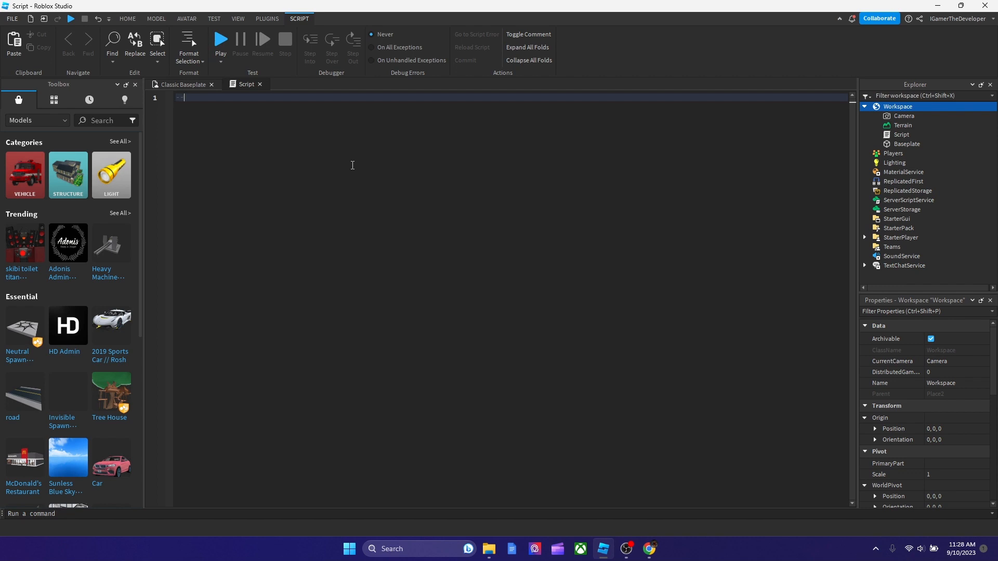
mouse_move(267, 69)
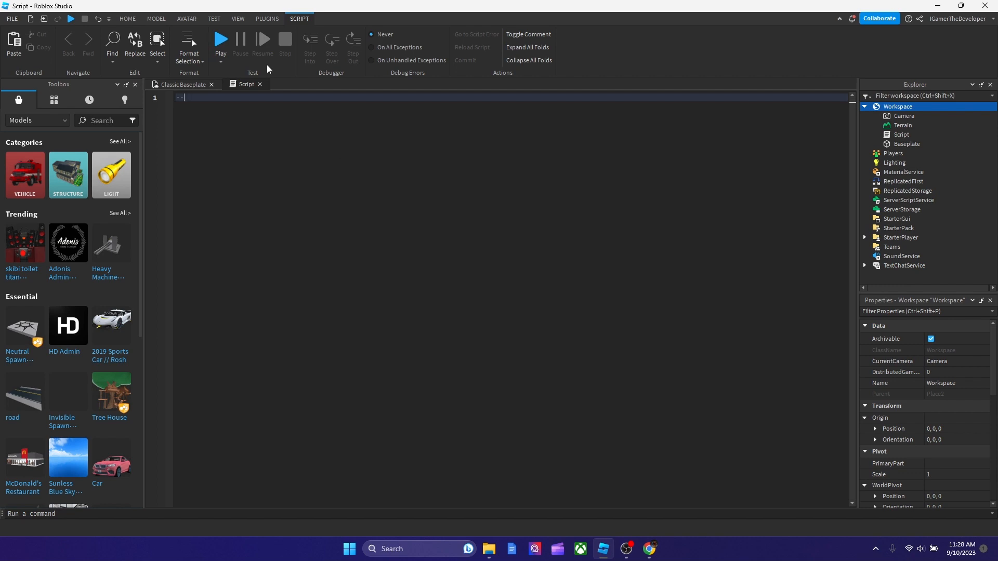
mouse_move(512, 84)
text(--remember to put quotattions in your)
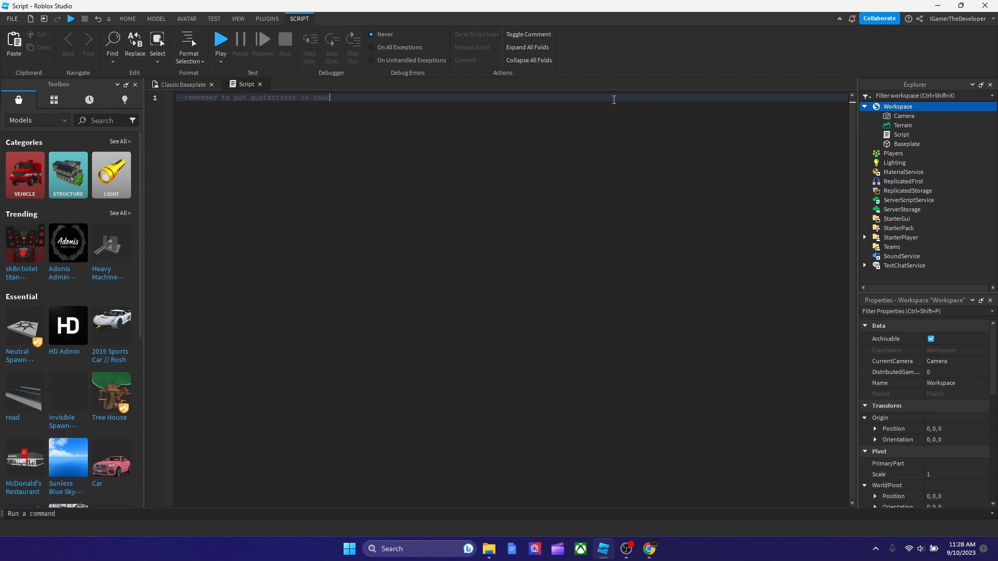
- Write "--remember to put quotations in your script" on line 1, with blank lines below
text(script)
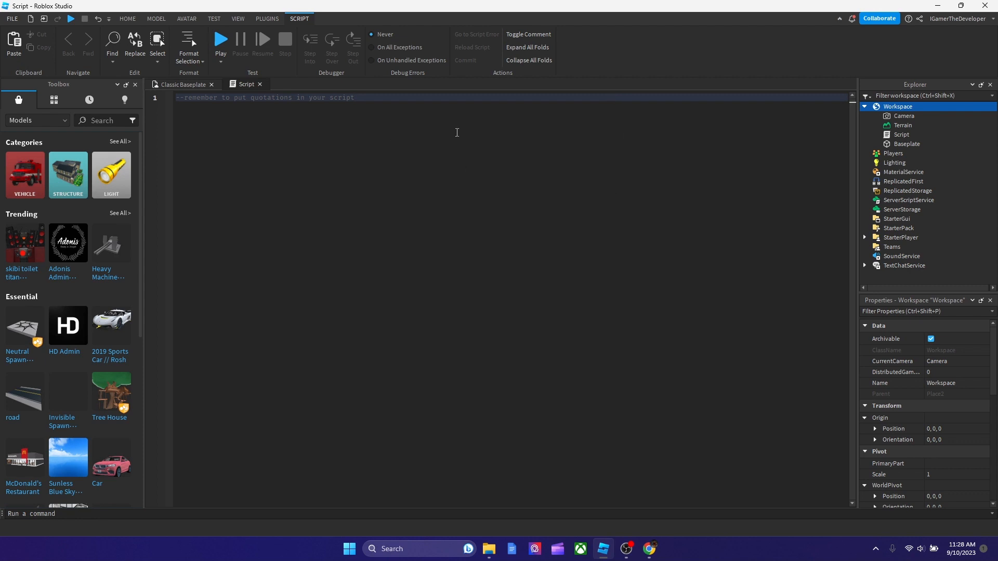
key(Enter)
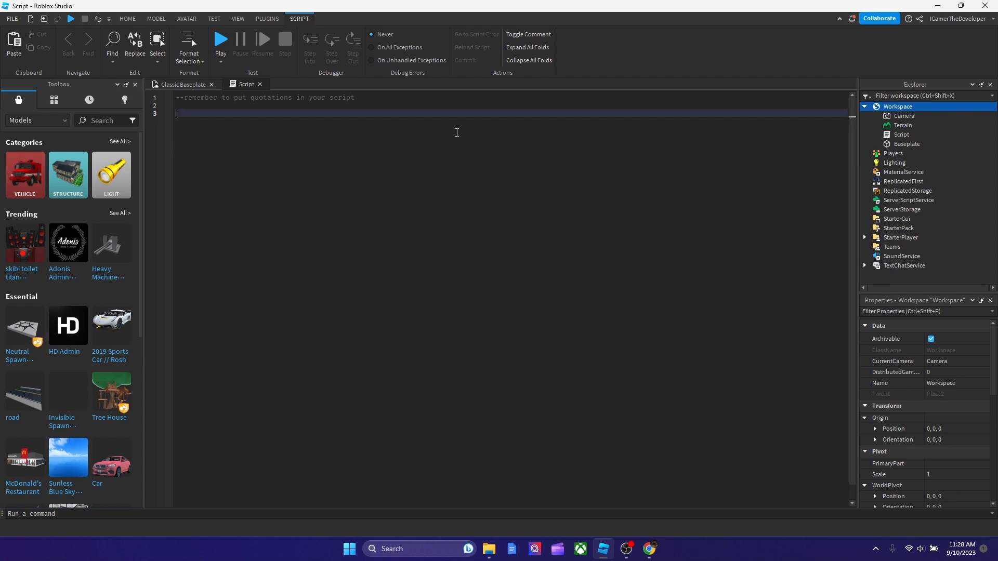
- Write print("hello world") on line 3 and go to the VIEW ribbon
text(print(""))
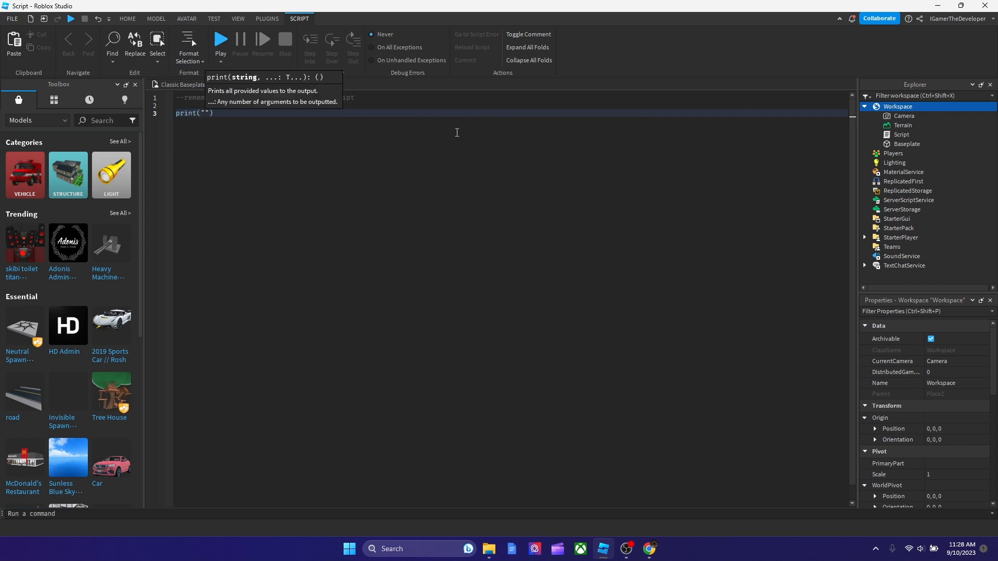
text(h)
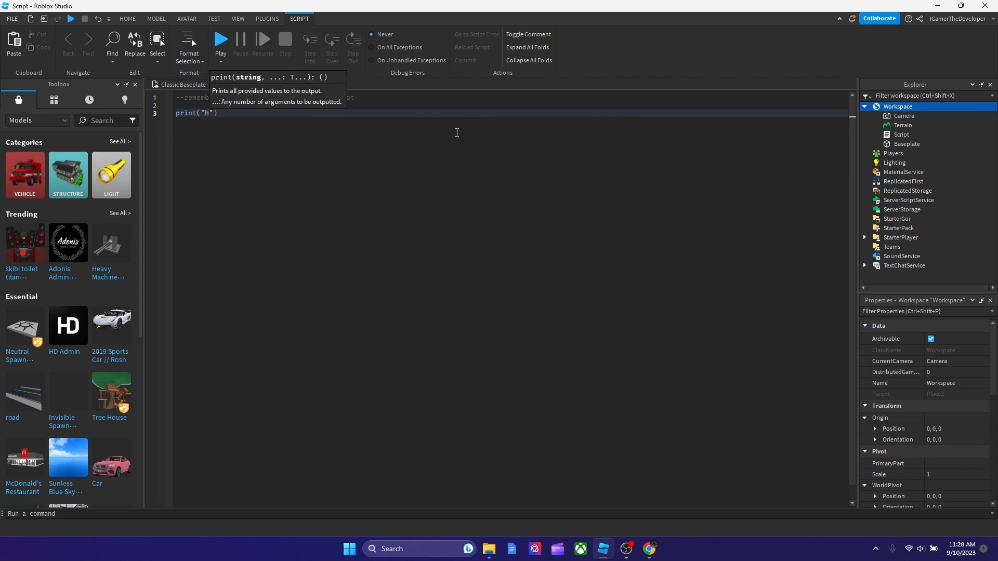
text(ello world)
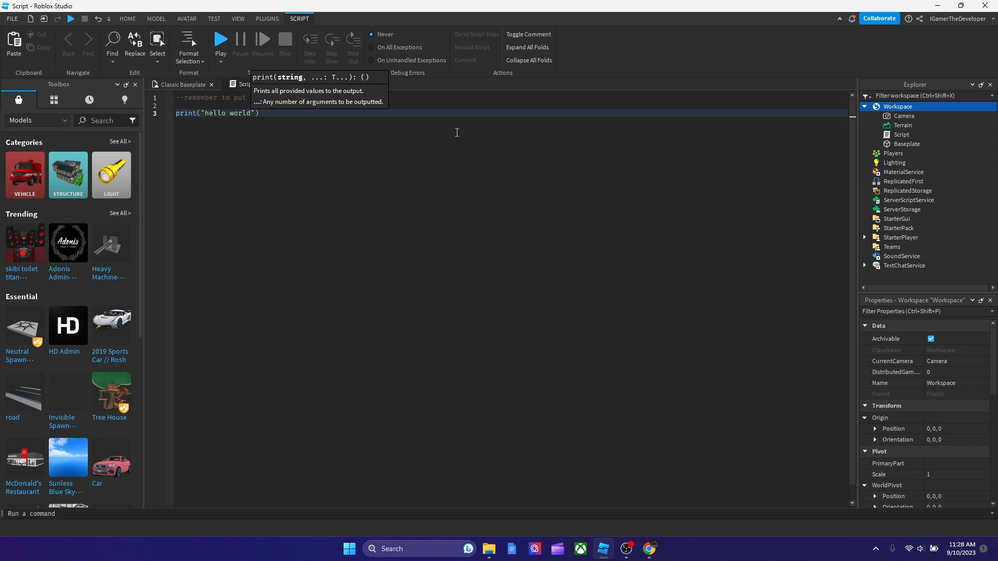
mouse_move(248, 29)
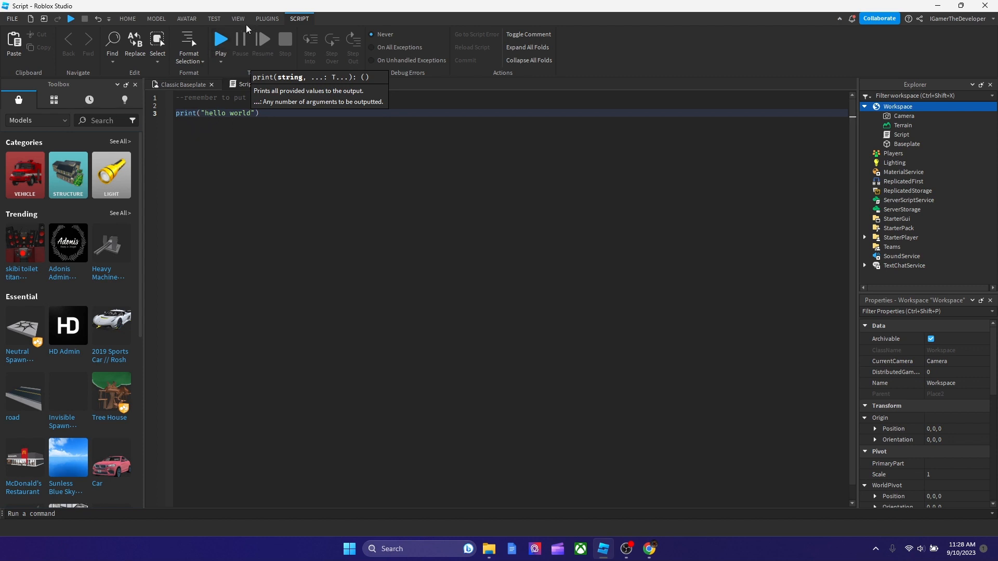
click(237, 19)
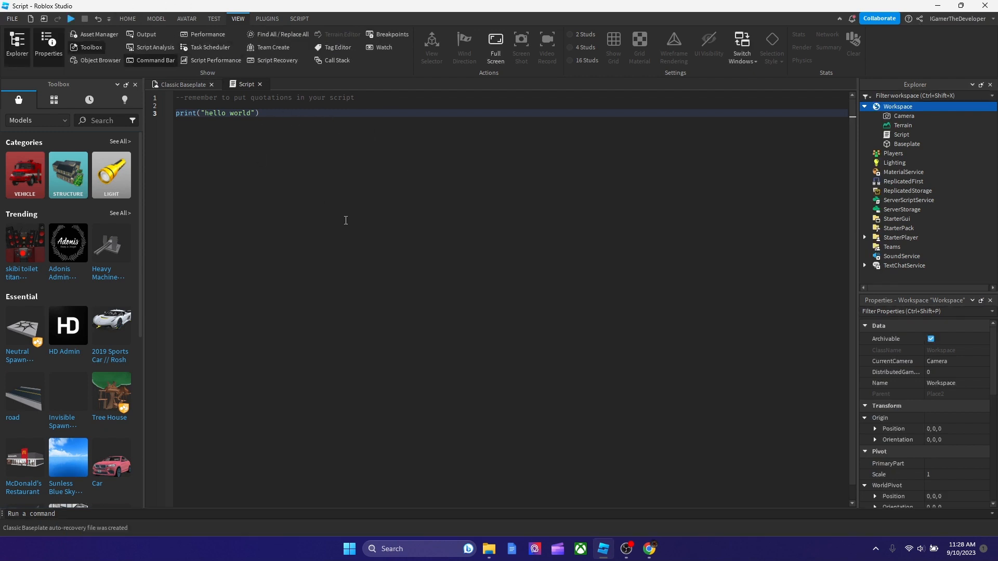
mouse_move(258, 105)
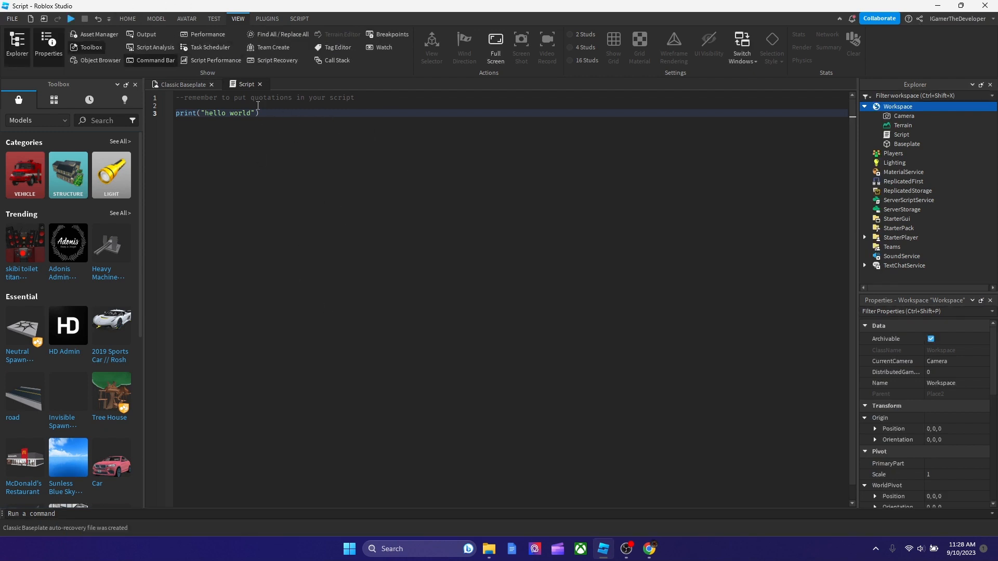
mouse_move(265, 156)
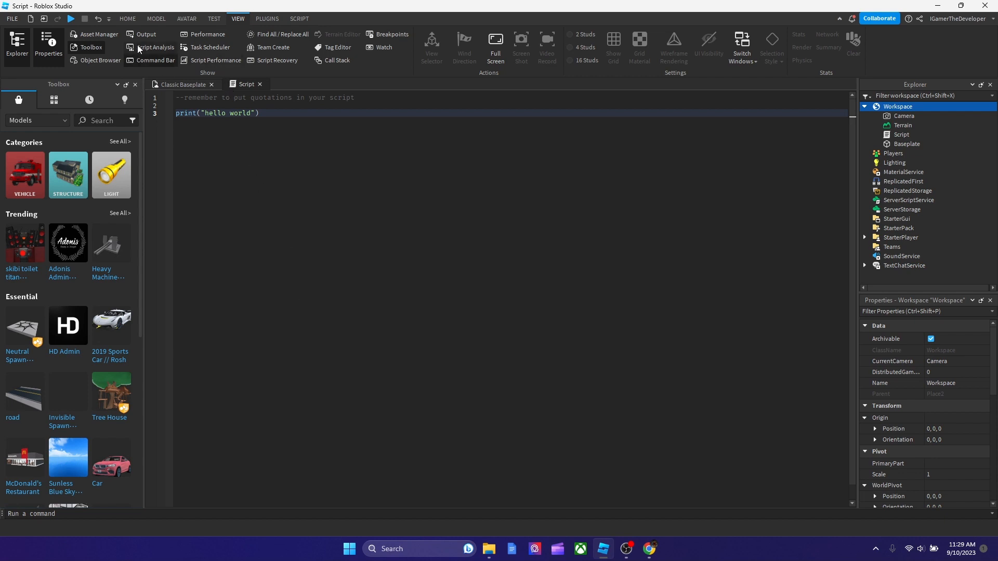
- Show the Output panel and run a playtest so hello world prints
click(145, 33)
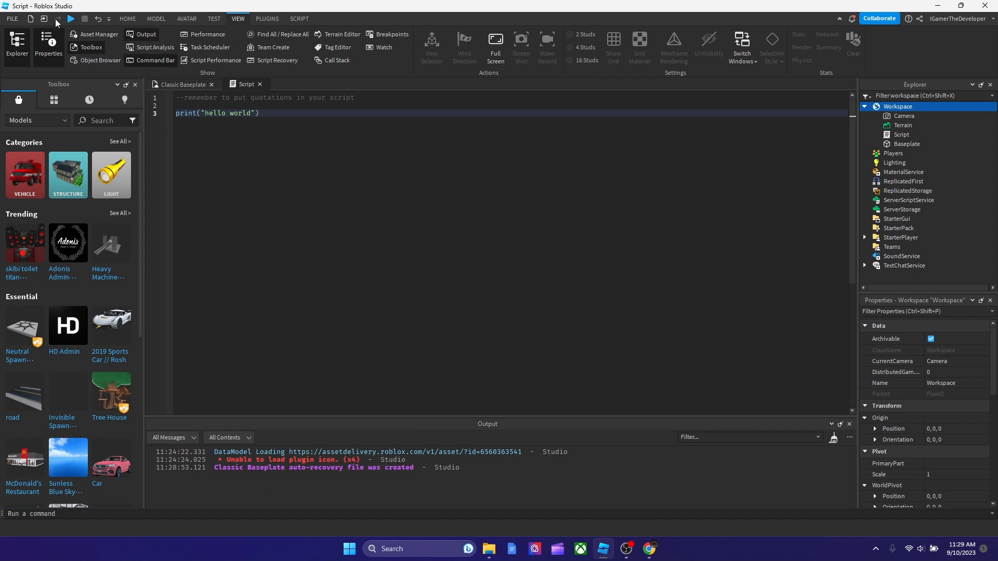
click(71, 19)
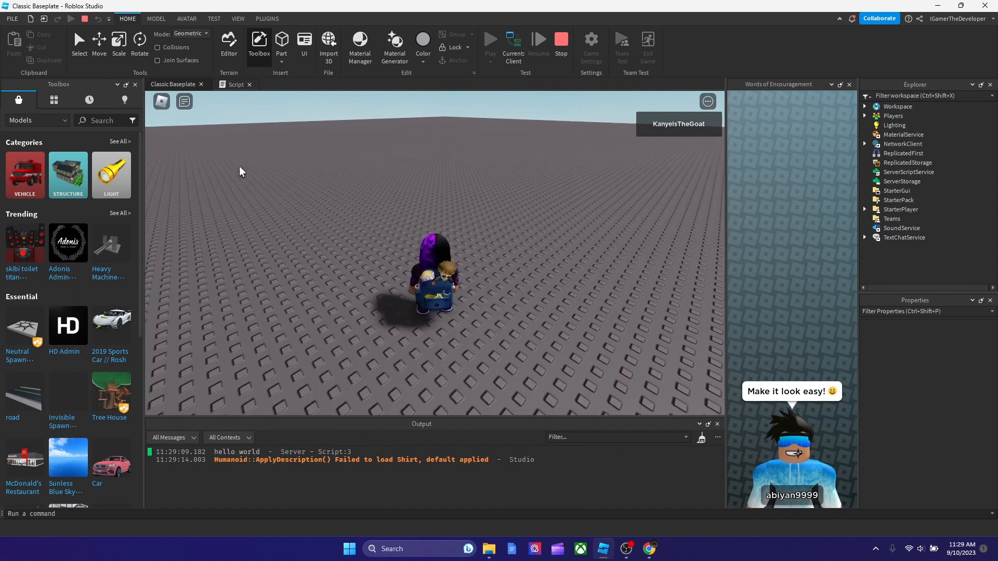
- Return to the Script tab while the playtest keeps running
click(236, 84)
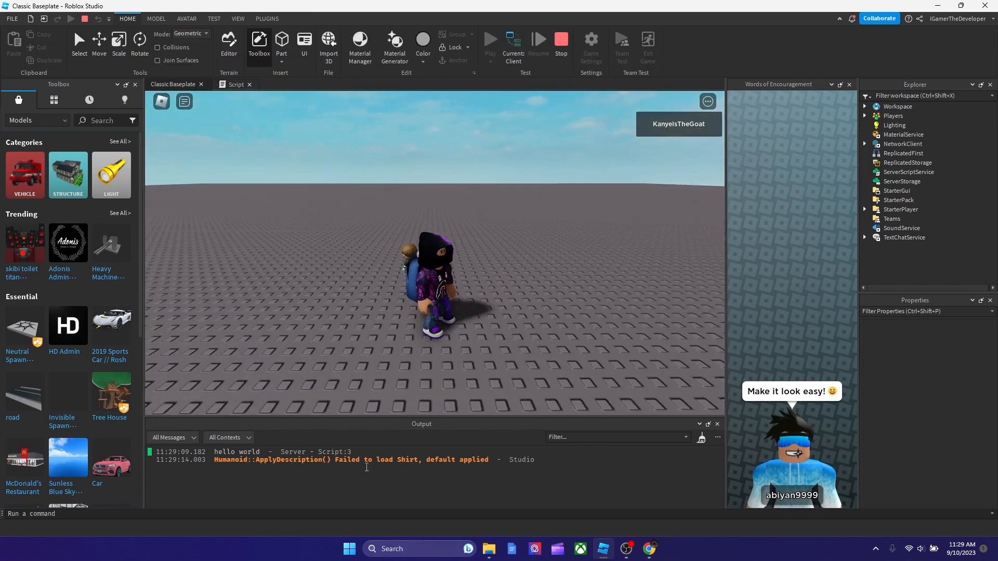
click(236, 84)
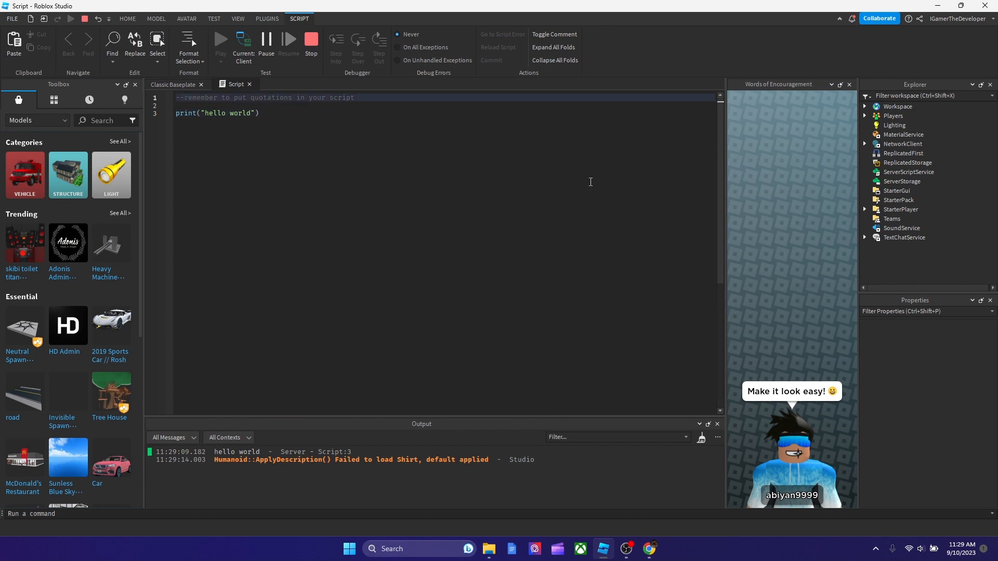
mouse_move(352, 267)
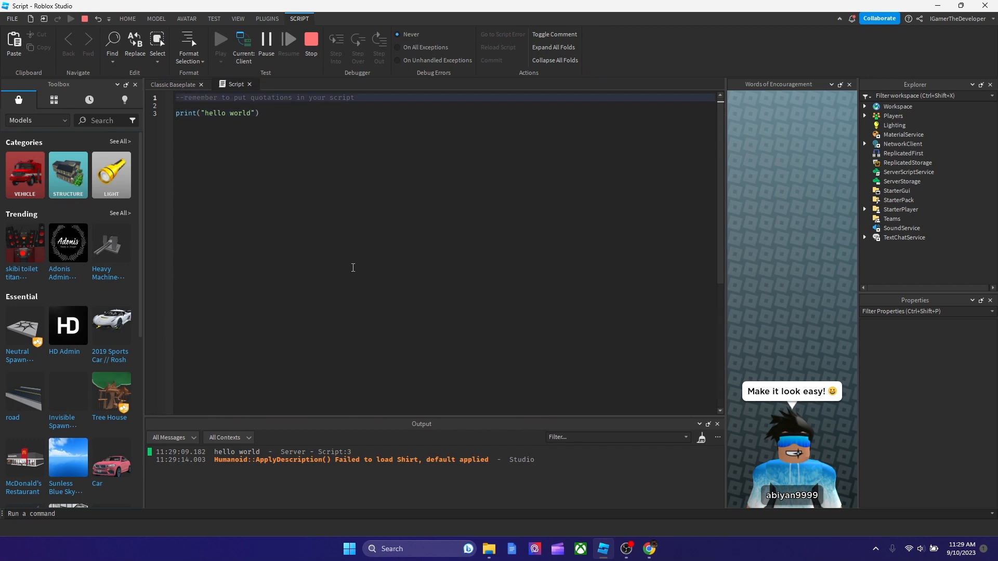
mouse_move(536, 293)
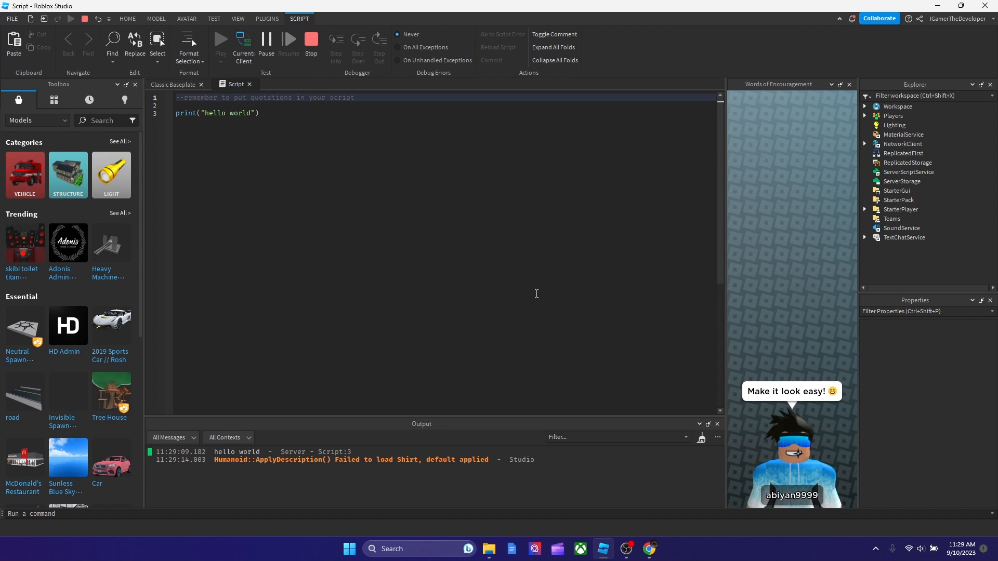